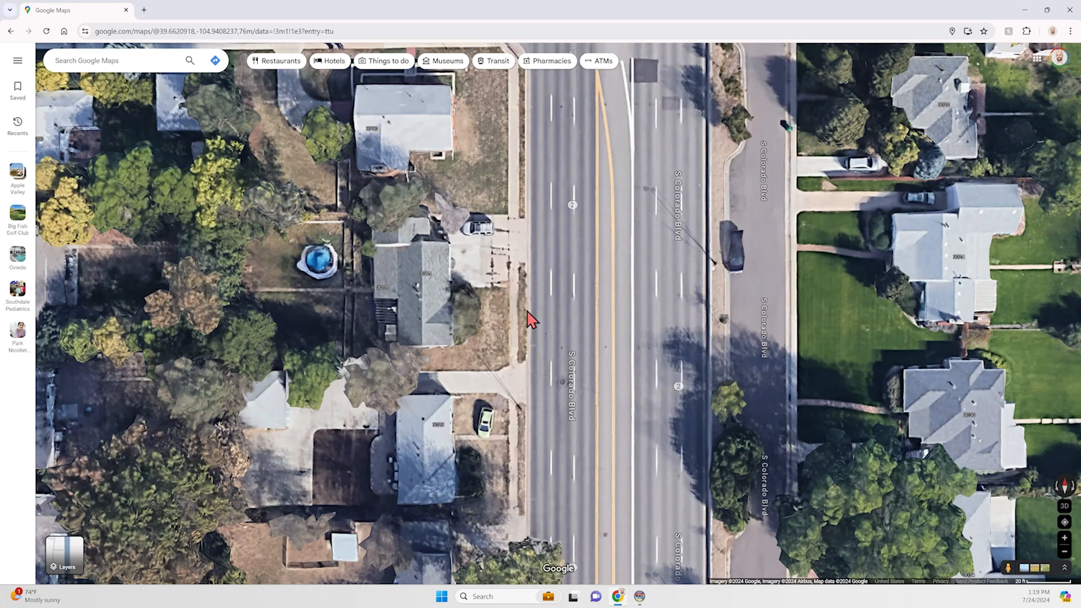
Step: Measure a lane of S Colorado Blvd in Google Maps, reading 7.95 ft (2.42 m)
left_click(597, 309)
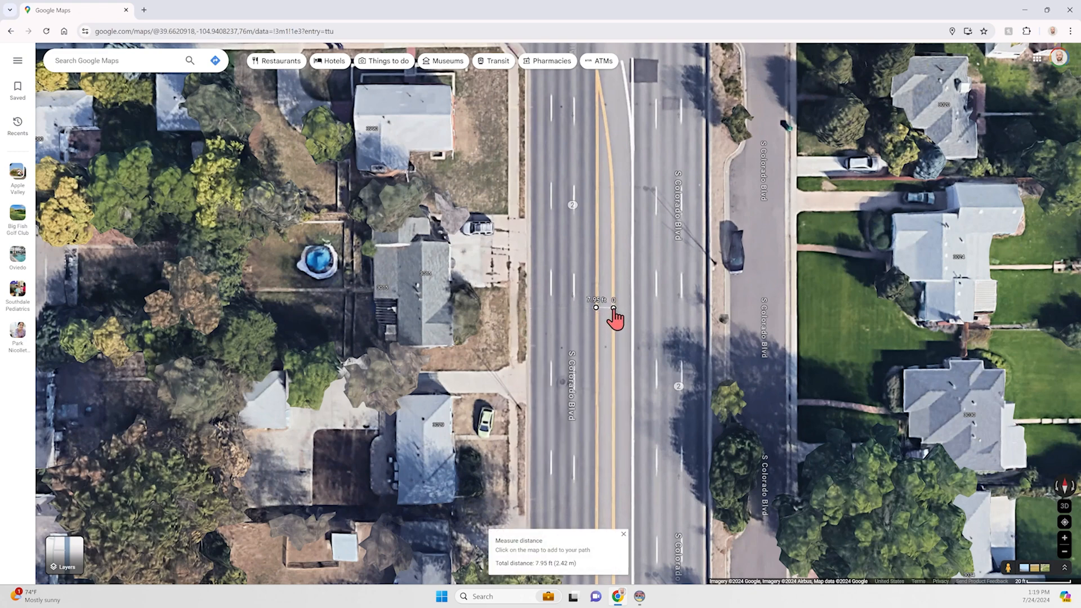
left_click(613, 308)
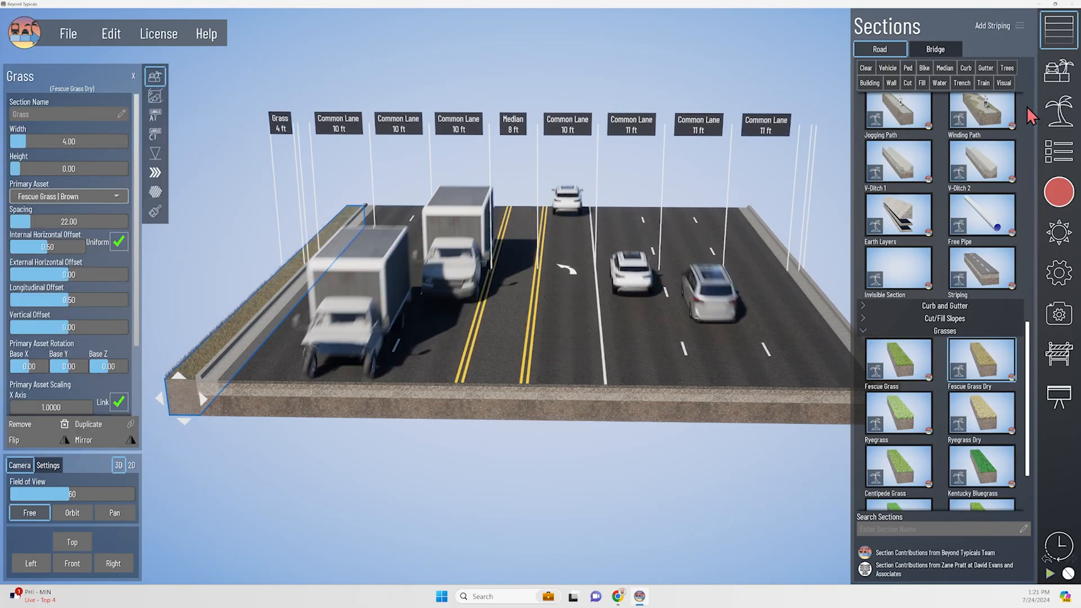
Step: Build the existing section with sidewalk, grass, tree median and 28.5 ft frontage road
left_click(155, 112)
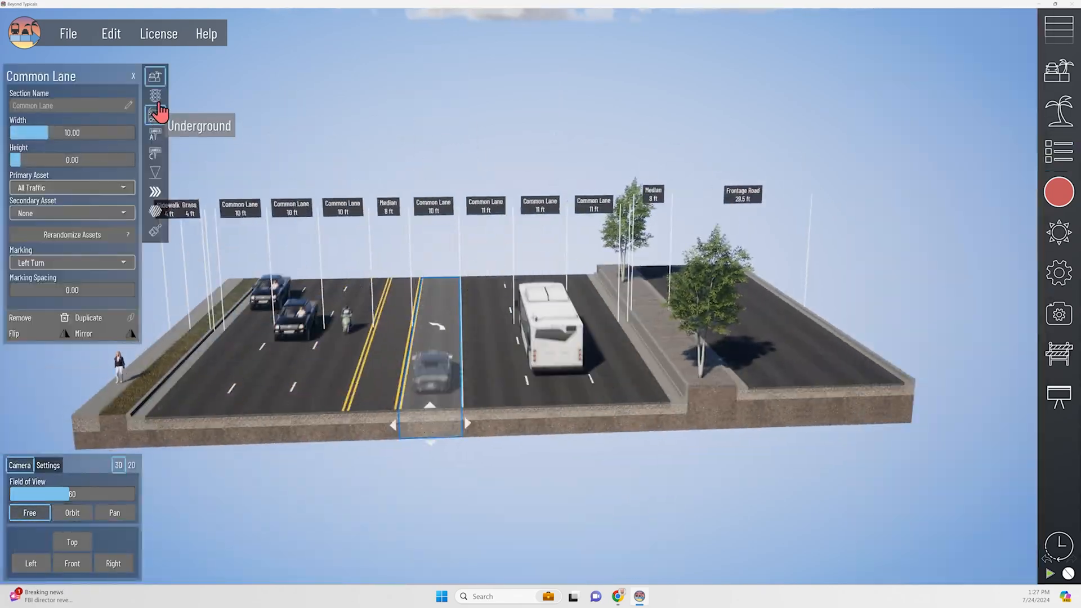
left_click(1060, 353)
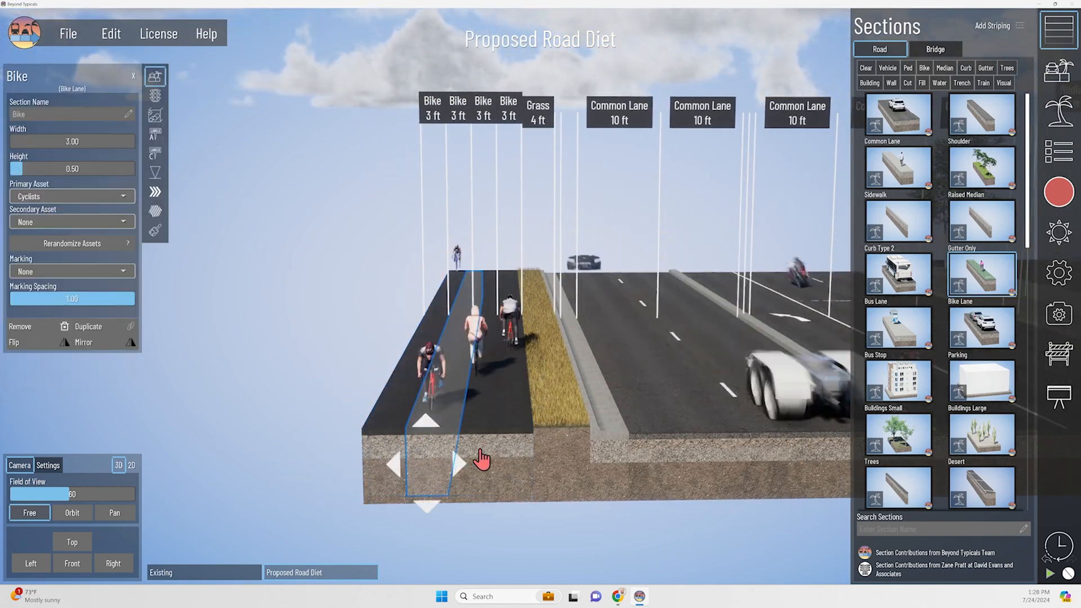
Step: Assign scooter and cyclist traffic to the Road Diet bike lanes beside the 4 ft grass strip
left_click(1059, 111)
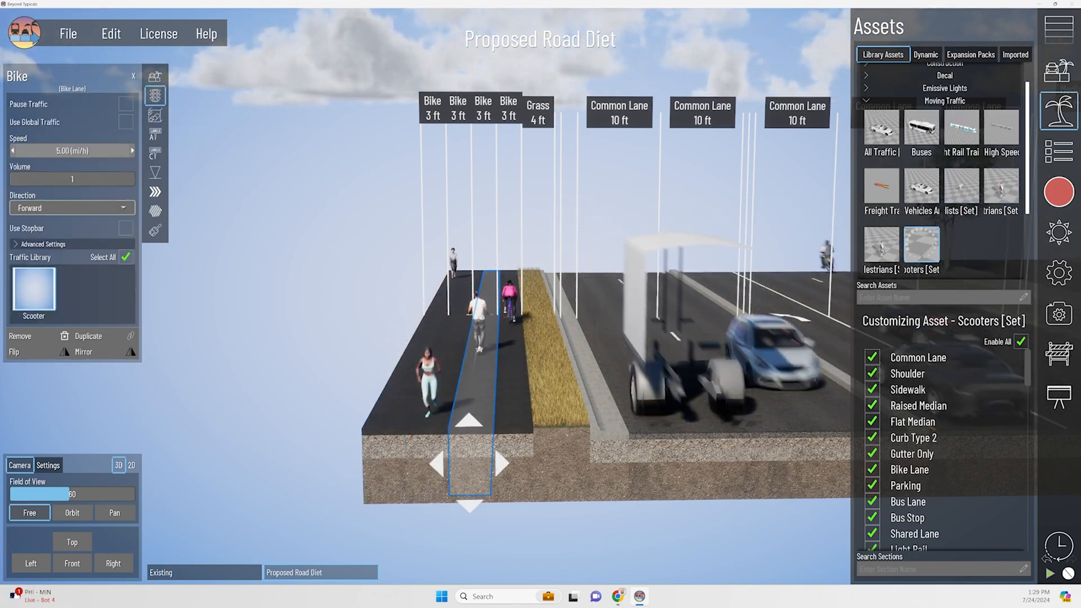
left_click(156, 76)
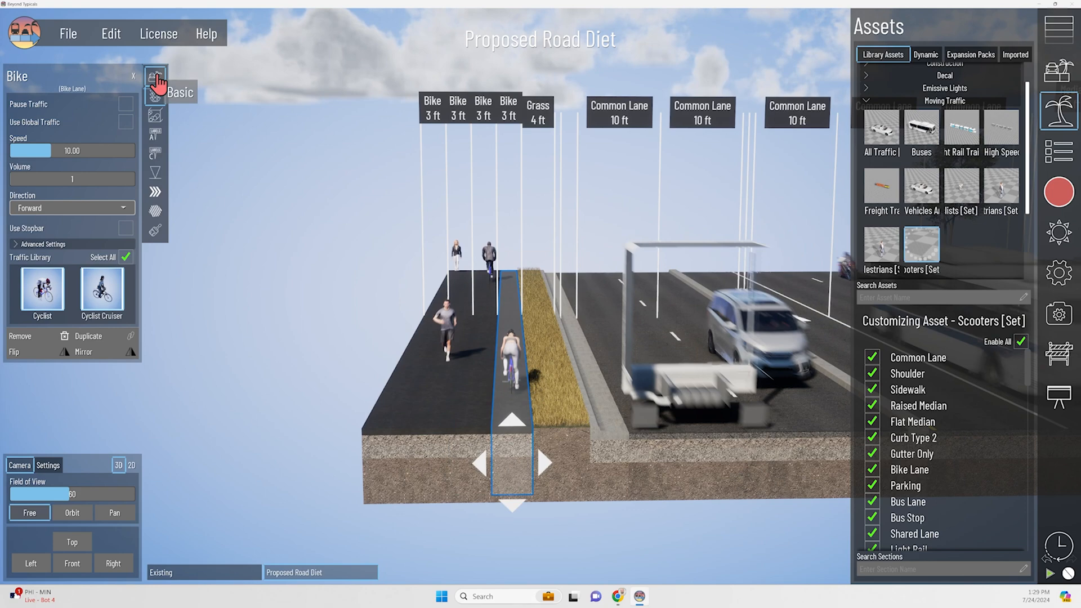
left_click(1059, 151)
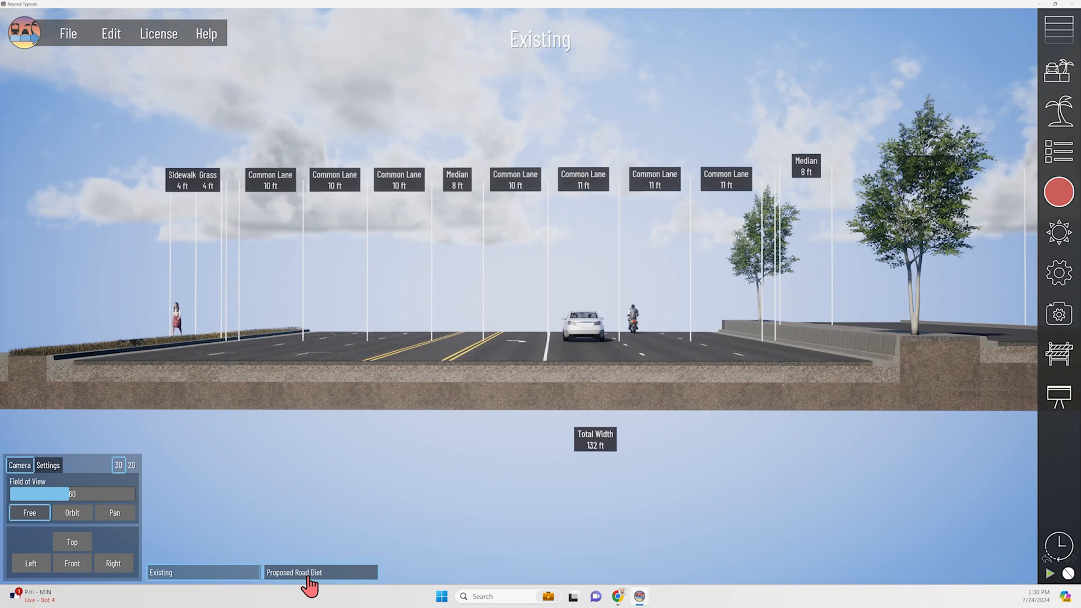
Step: Compare the existing scenario with Proposed Road Diet and its grouped frontage road folders
left_click(294, 572)
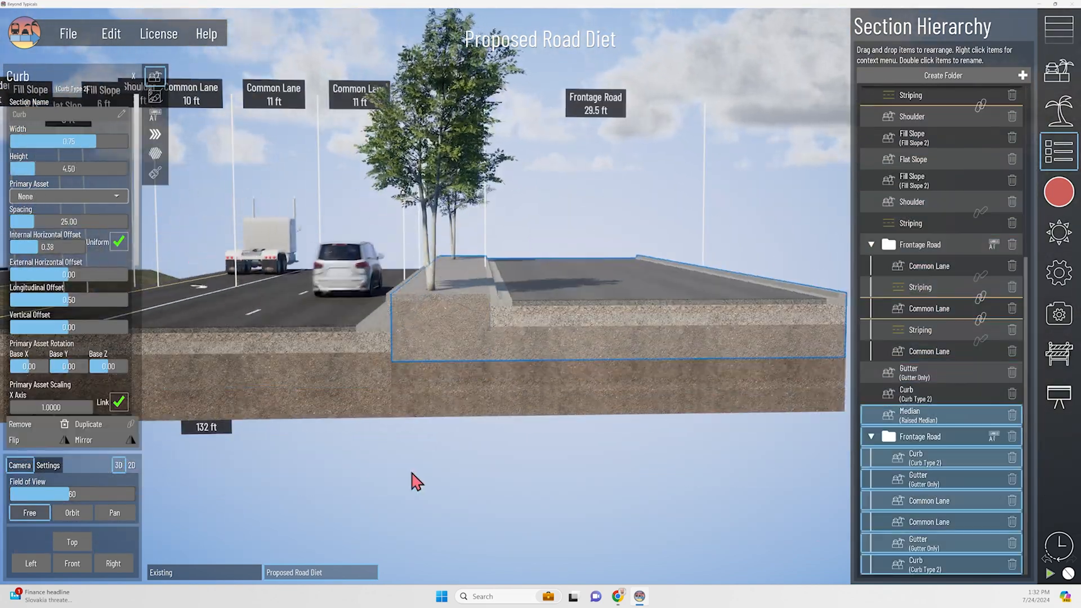
left_click(160, 572)
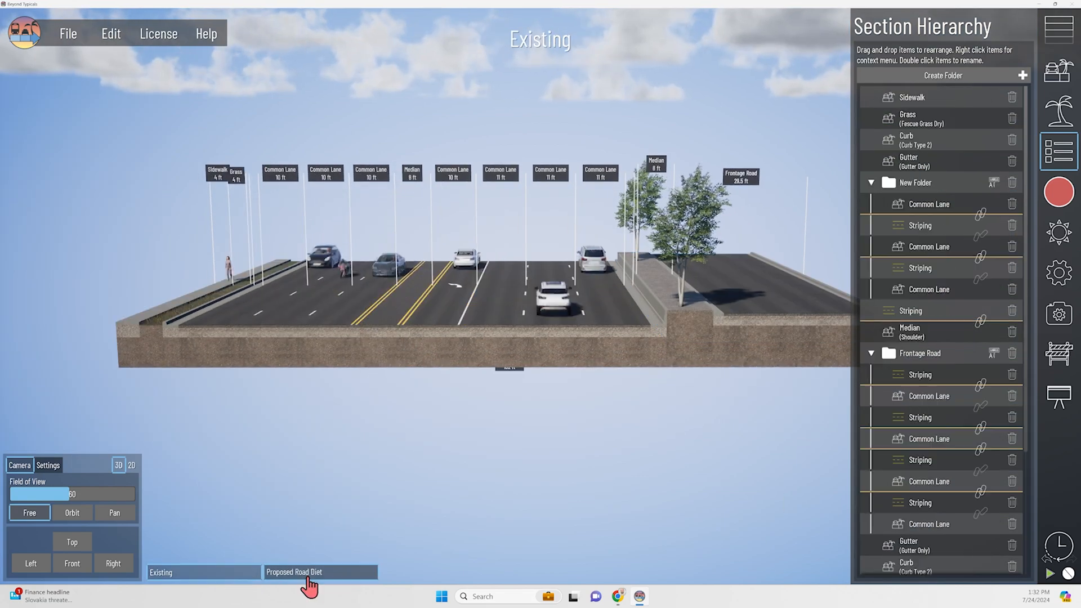
left_click(294, 572)
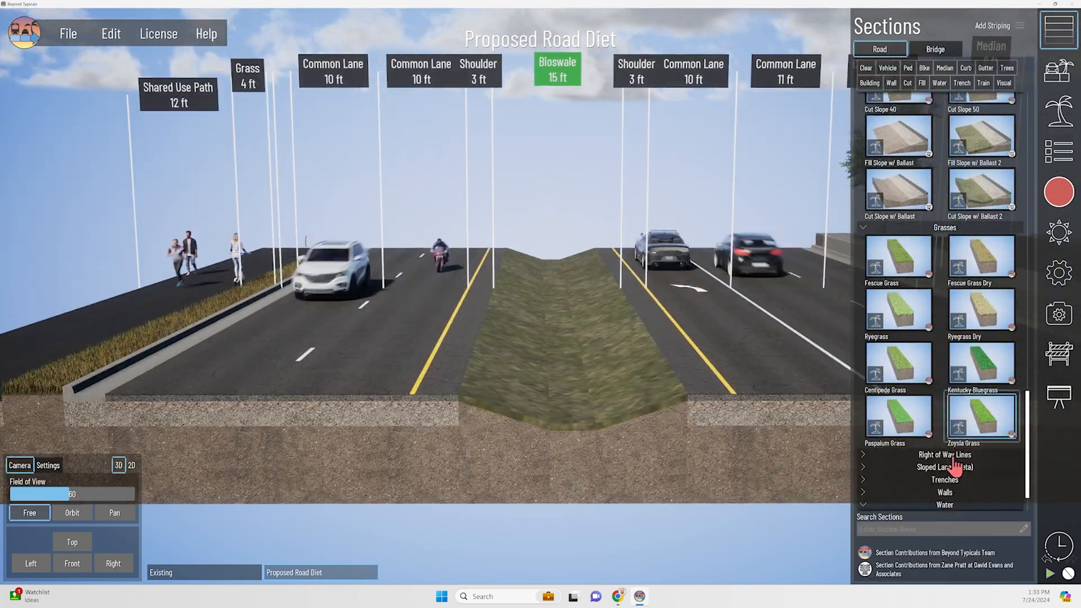
Step: Plant the 15 ft bioswale with scaled tall ryegrass and yellow flowers from Vegetation assets
left_click(1060, 70)
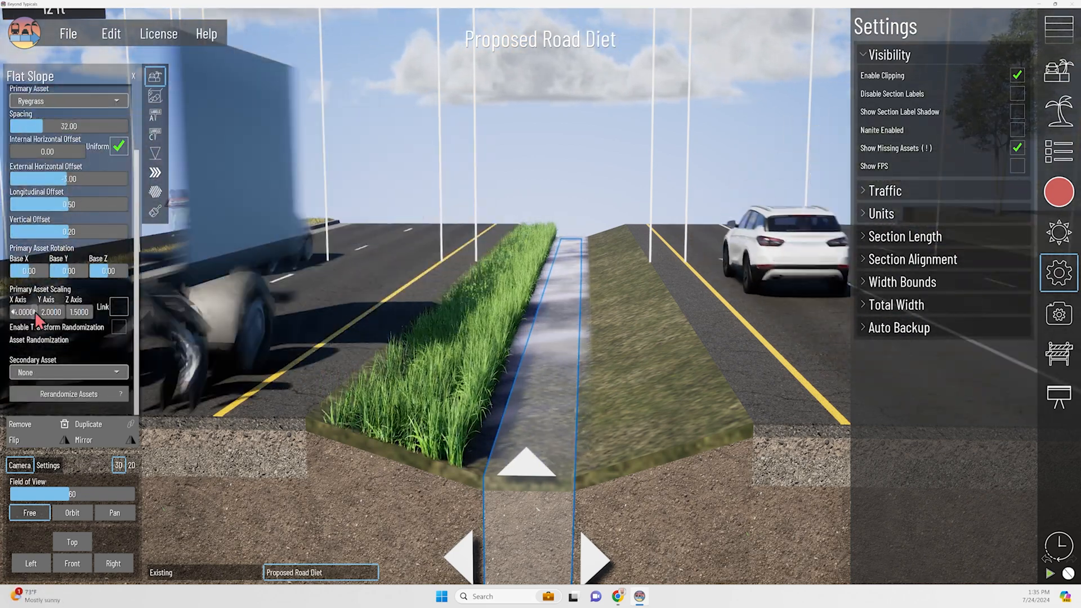
left_click(67, 371)
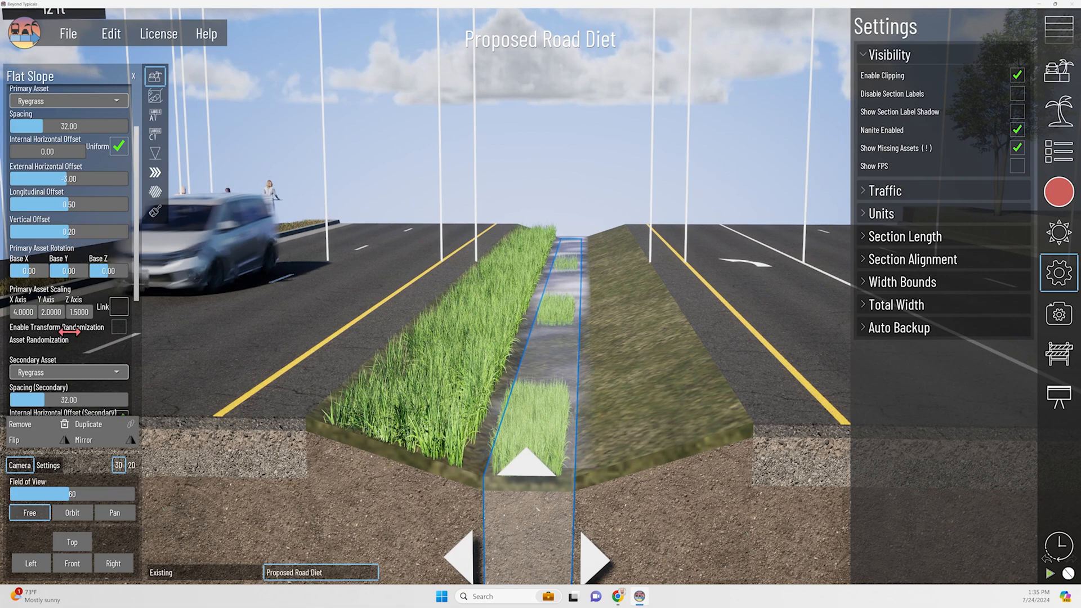
scroll("down", 3)
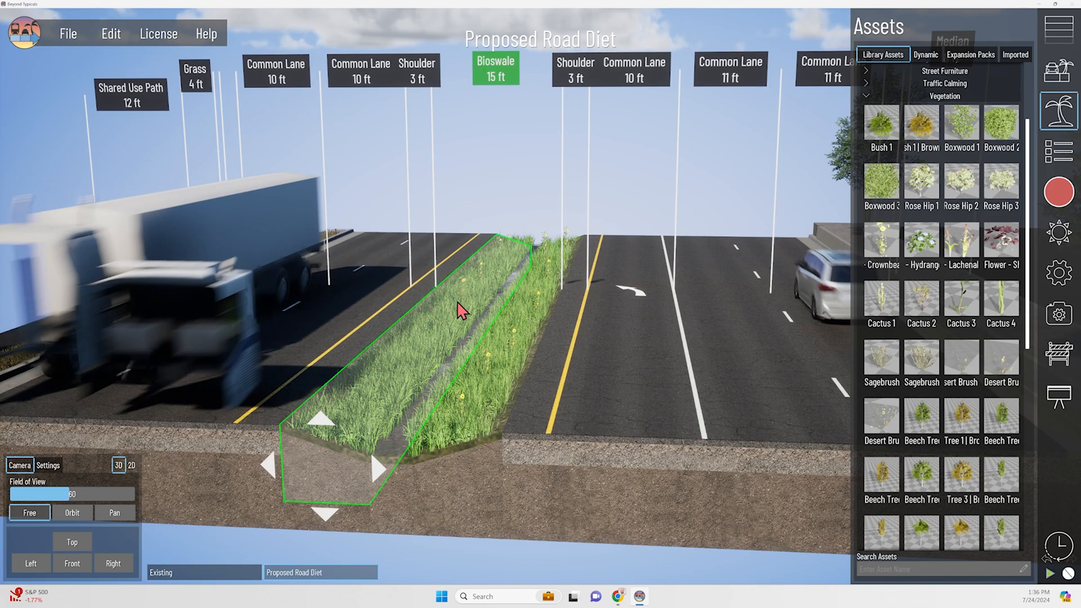
Step: Hide the asset library and narrow the camera field of view to 30
left_click(1061, 151)
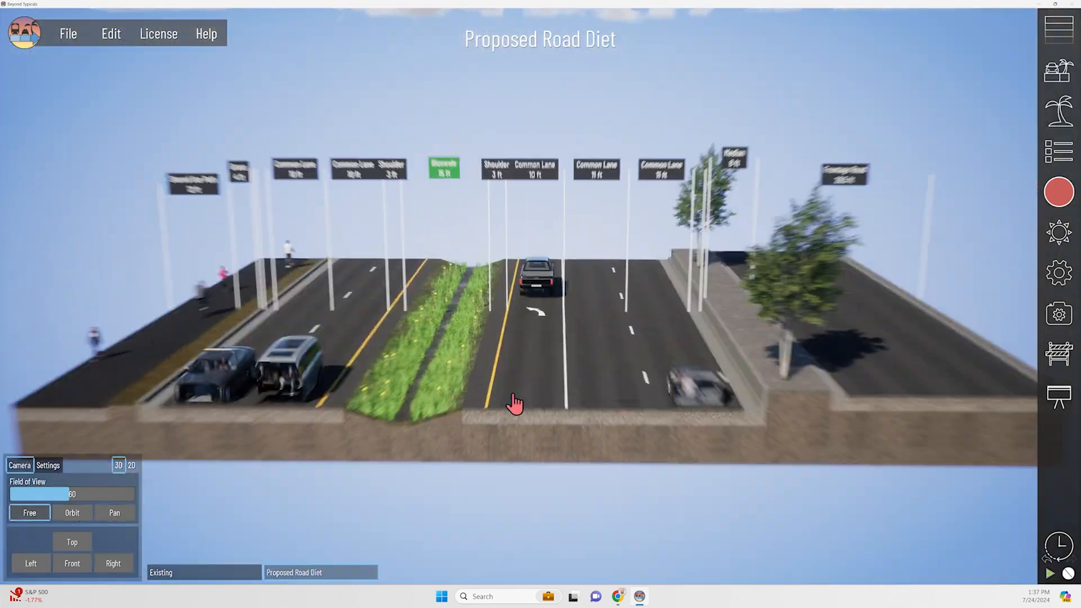
left_click_drag(59, 494, 21, 494)
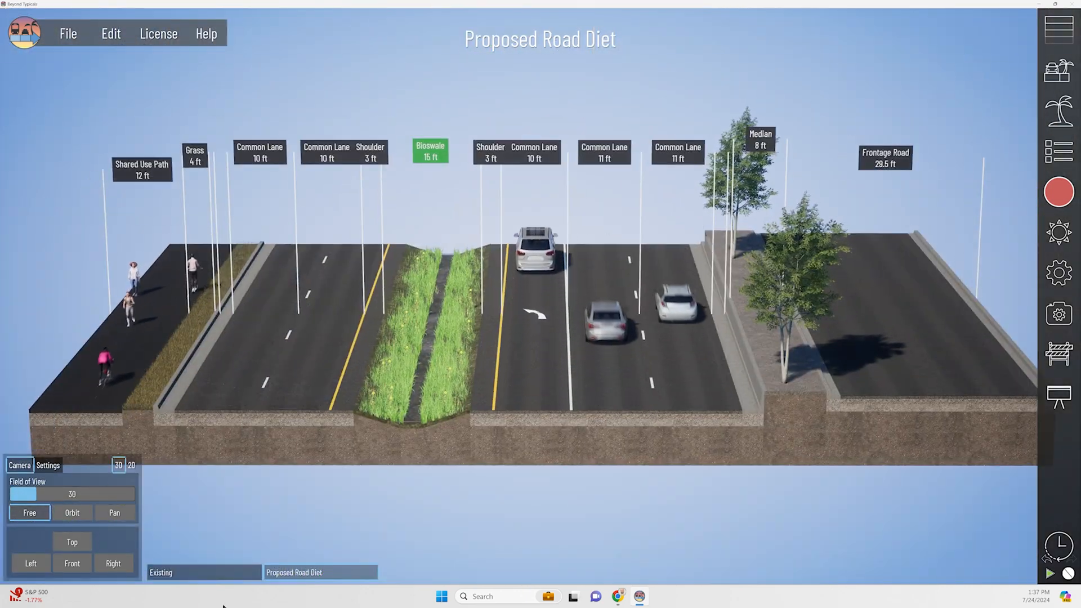